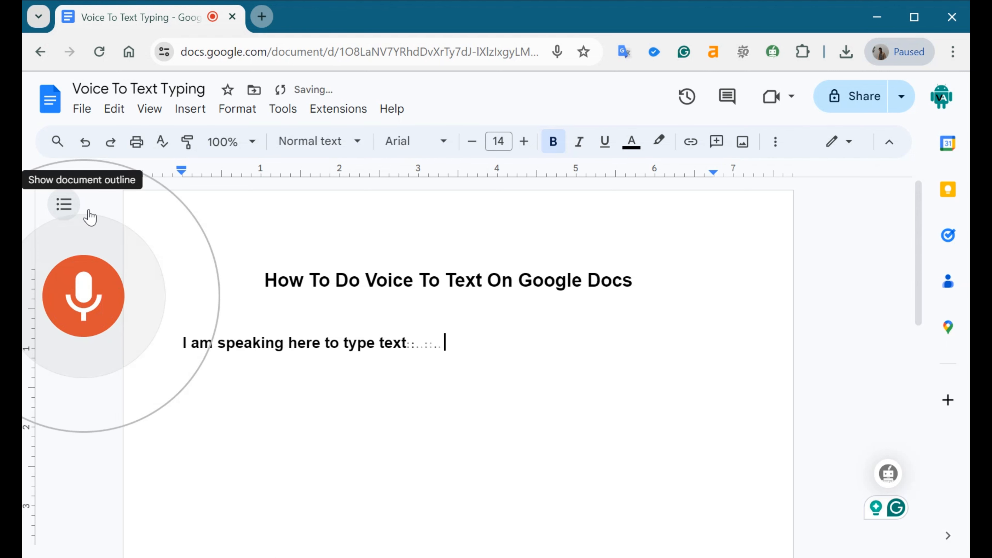
Dictate "from my voice you can do this" under the heading.
{"action": "type", "text": "from my voice you can do this"}
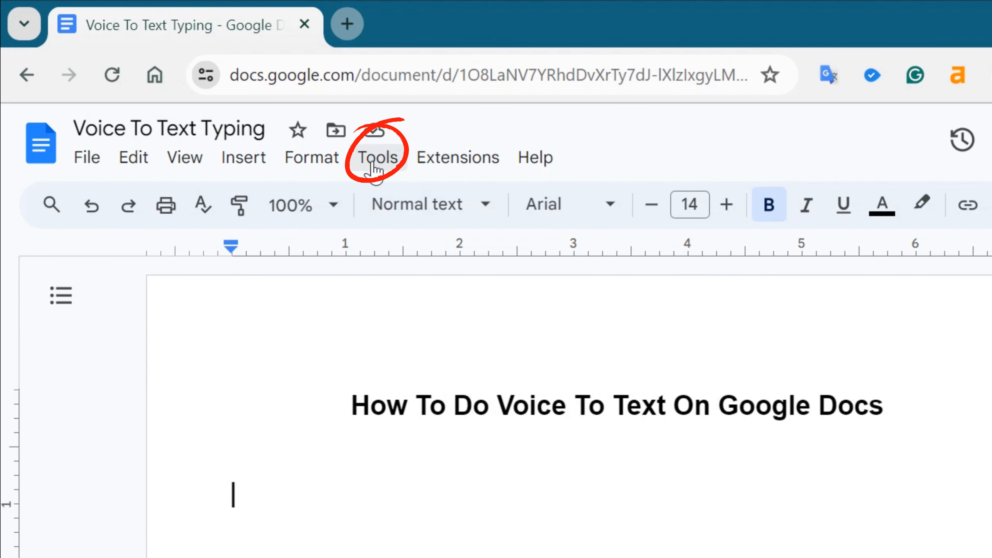
Start Voice typing from the Tools menu so the microphone panel appears.
{"action": "left_click", "coordinate": [377, 157]}
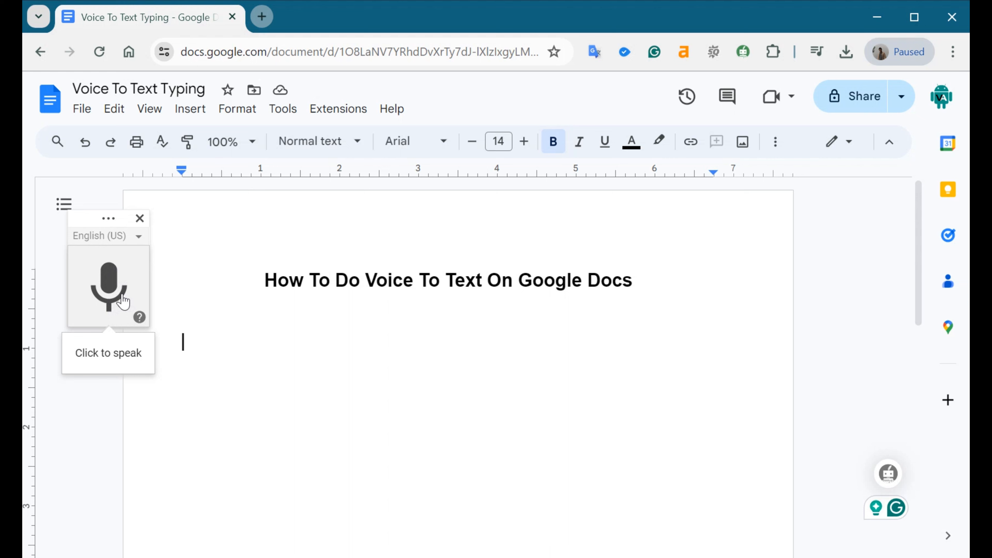
Activate the microphone and allow Chrome to use it so dictation begins.
{"action": "left_click", "coordinate": [108, 286]}
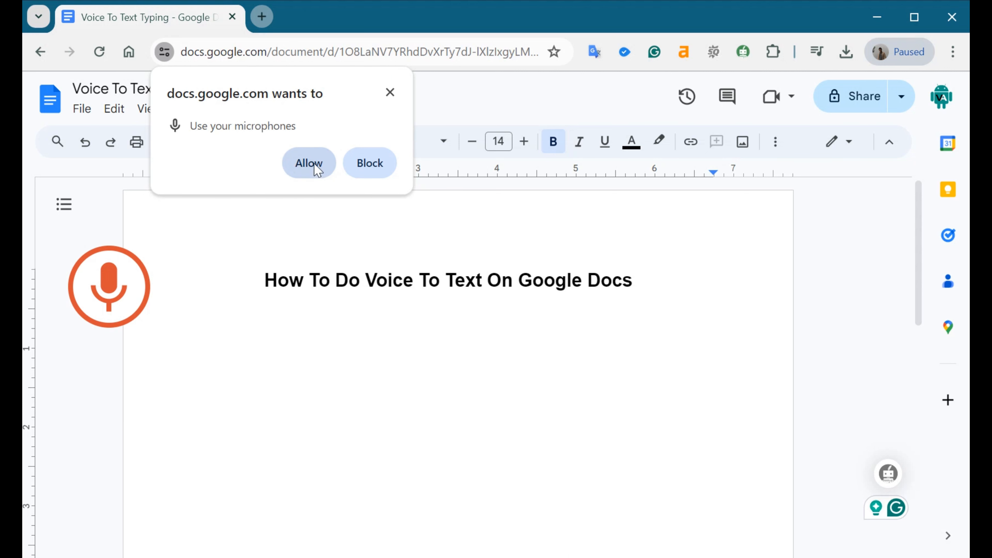
{"action": "left_click", "coordinate": [309, 163]}
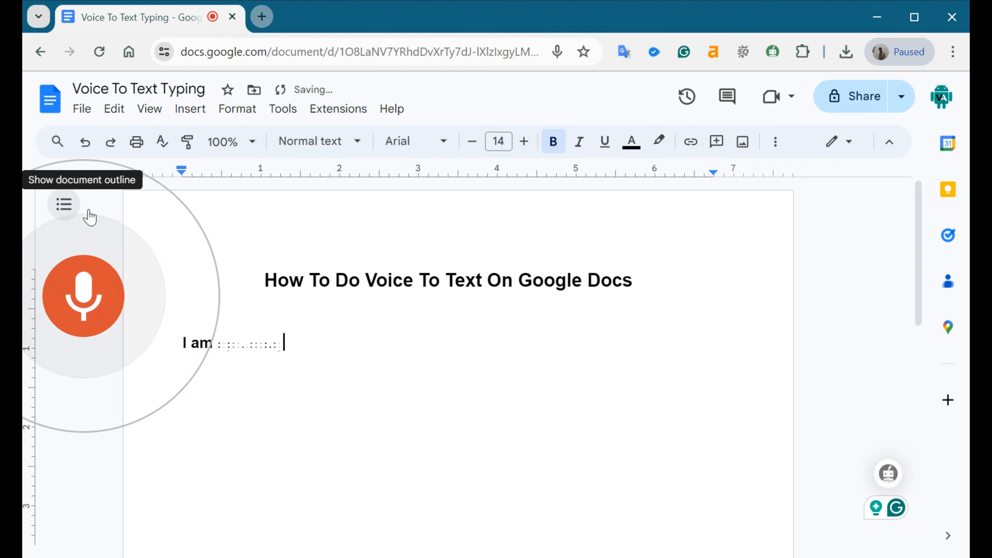
Dictate "speaking here to type text from my voice you can do this to convert your speech into" and stop recording.
{"action": "type", "text": "speaking here to type text from my"}
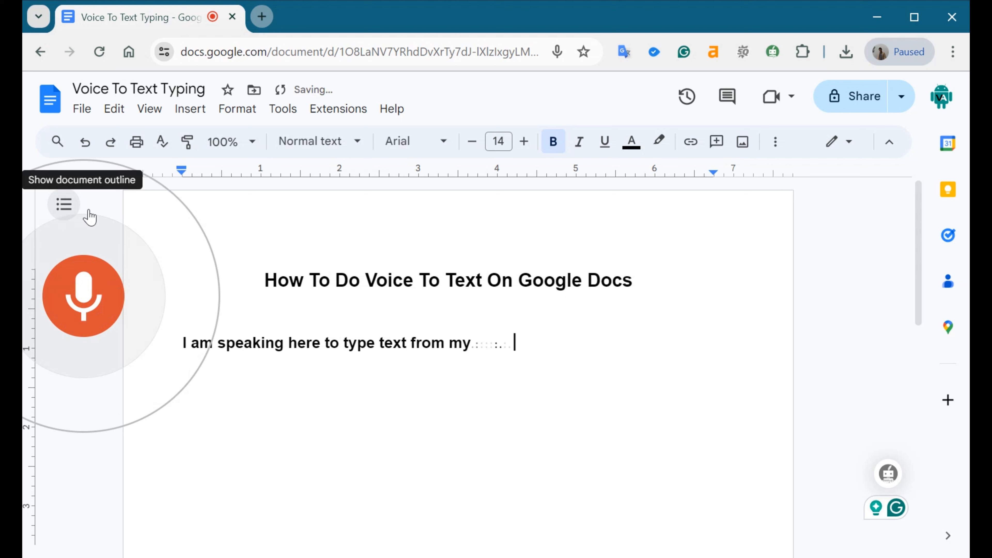
{"action": "type", "text": "voice you can do this to convert your"}
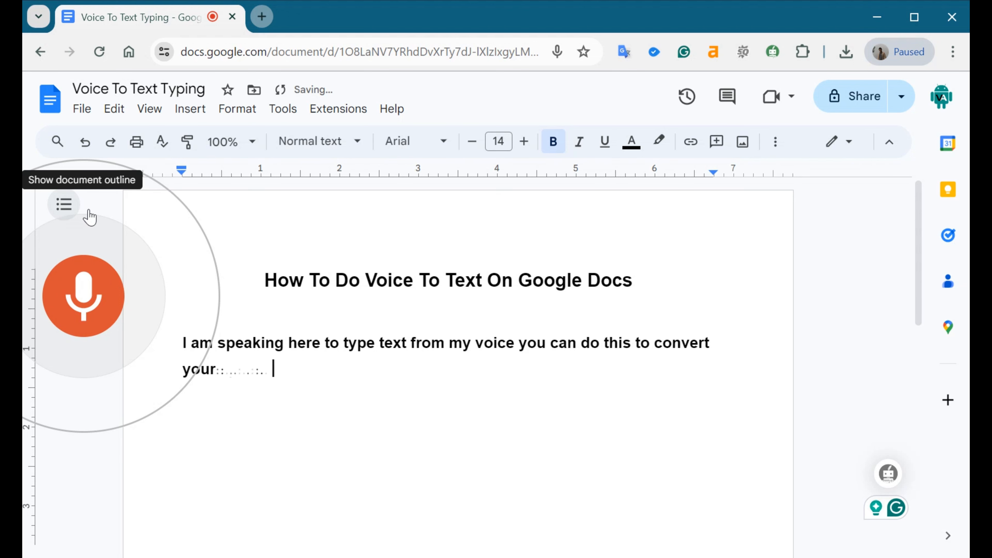
{"action": "type", "text": "speech into text"}
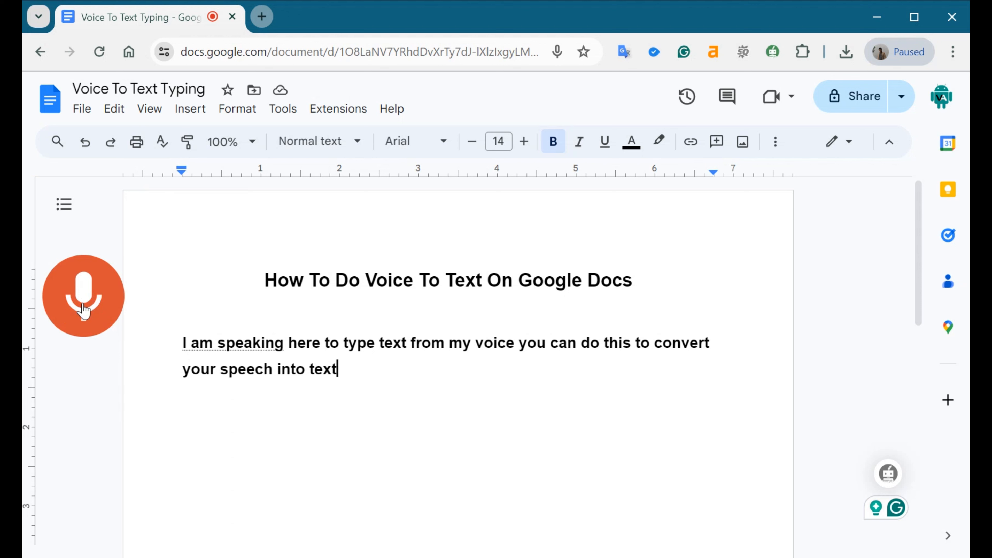
{"action": "left_click", "coordinate": [83, 295]}
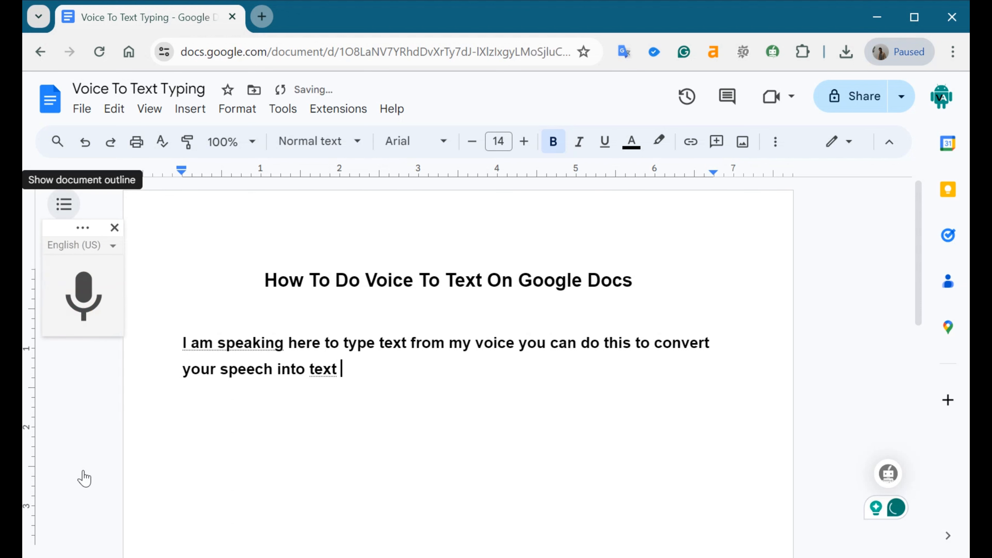